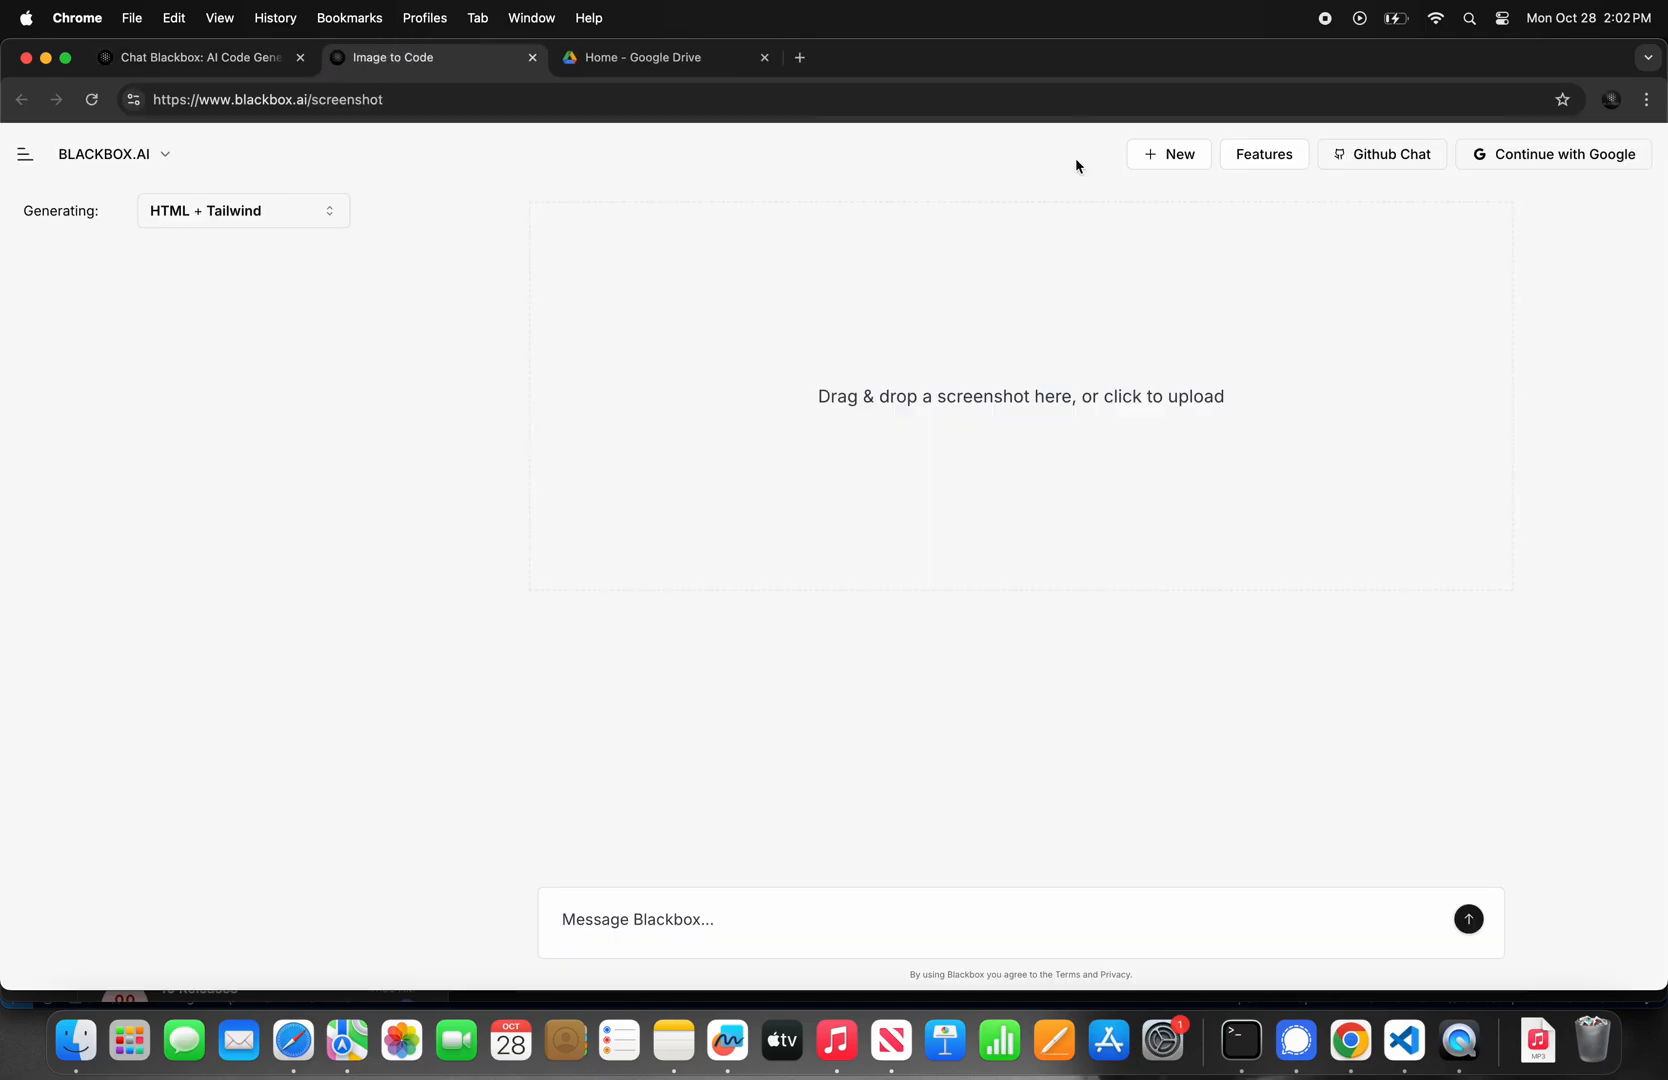
# Step: Screenshot the Google Drive home page and return to the image-to-code page
pyautogui.click(666, 58)
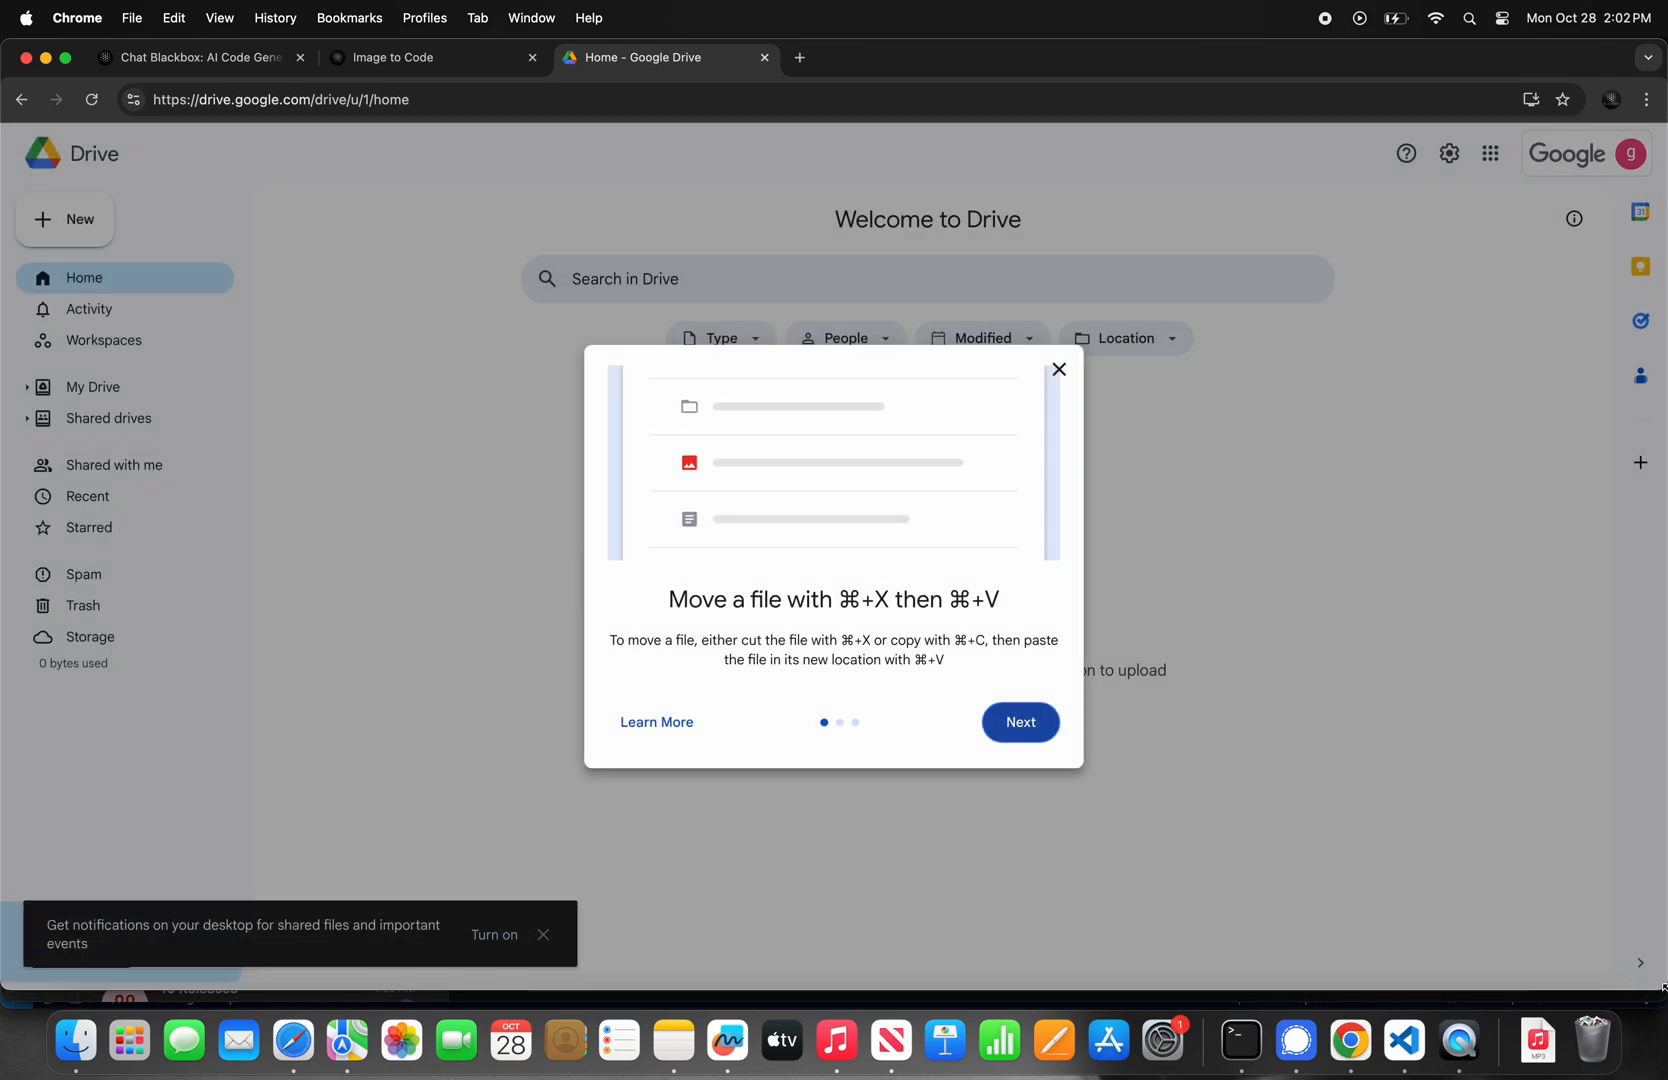
pyautogui.click(430, 58)
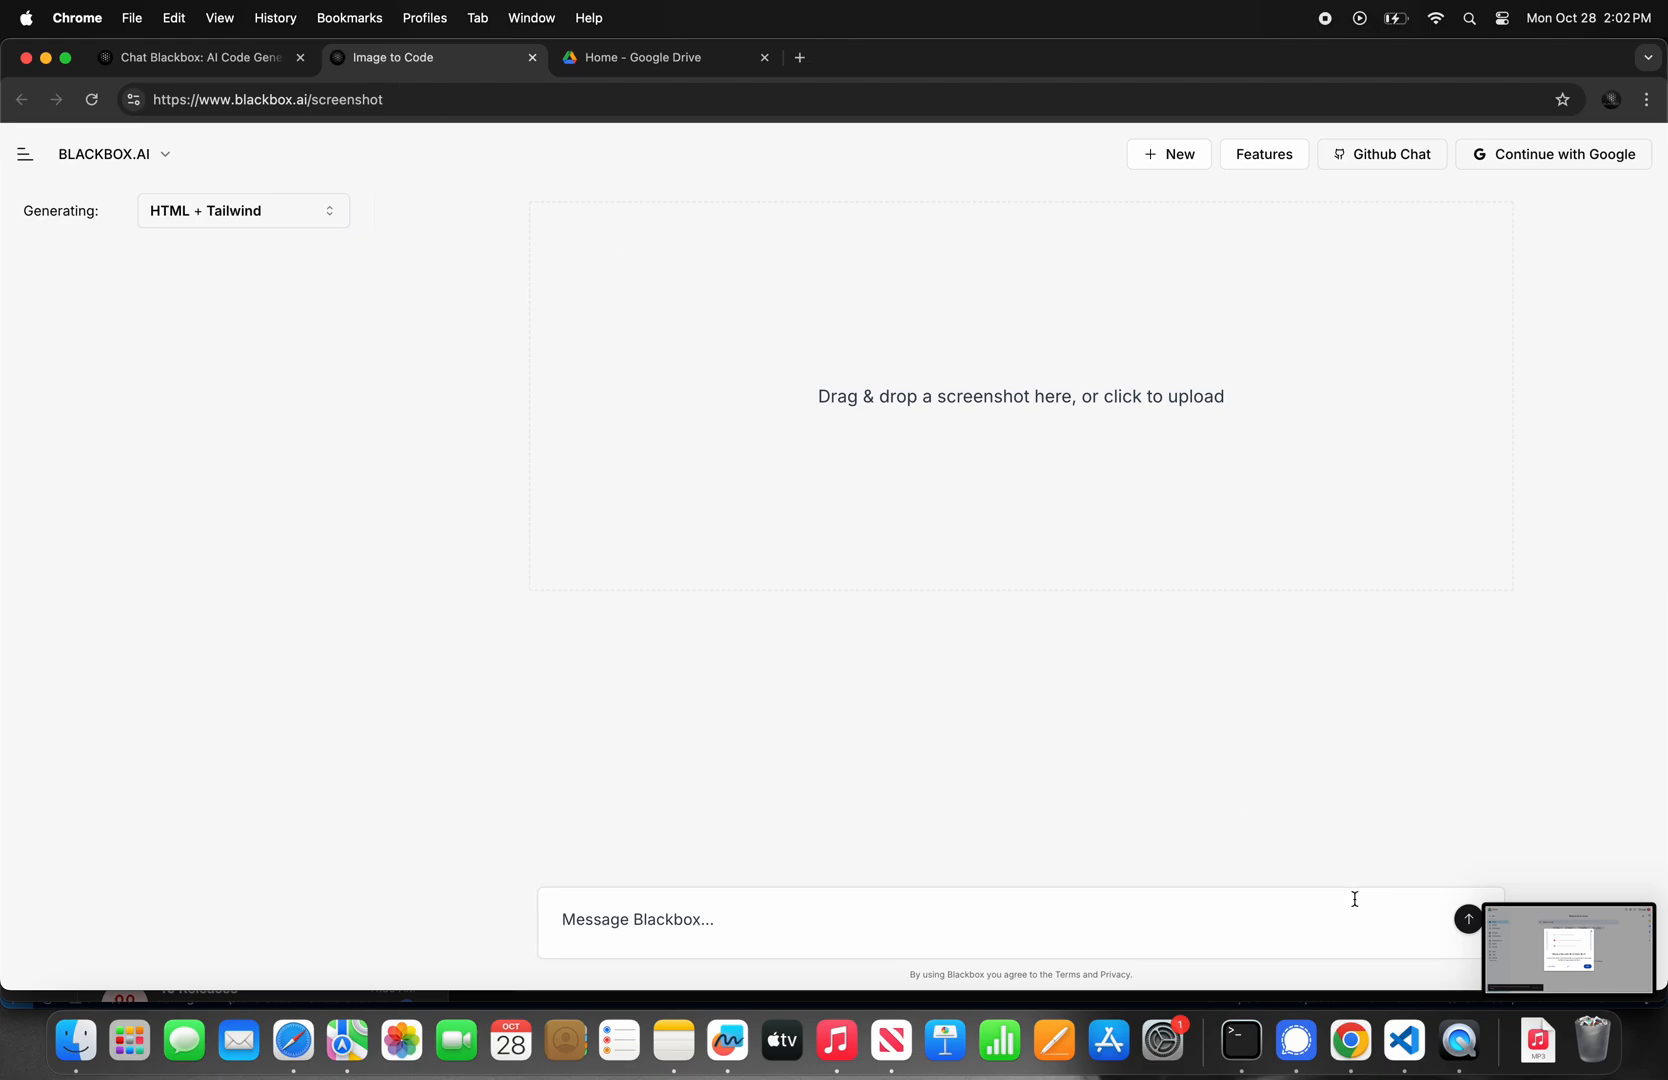
# Step: Upload the Drive screenshot to generate clone v1 and check it at mobile and desktop widths
pyautogui.click(1018, 396)
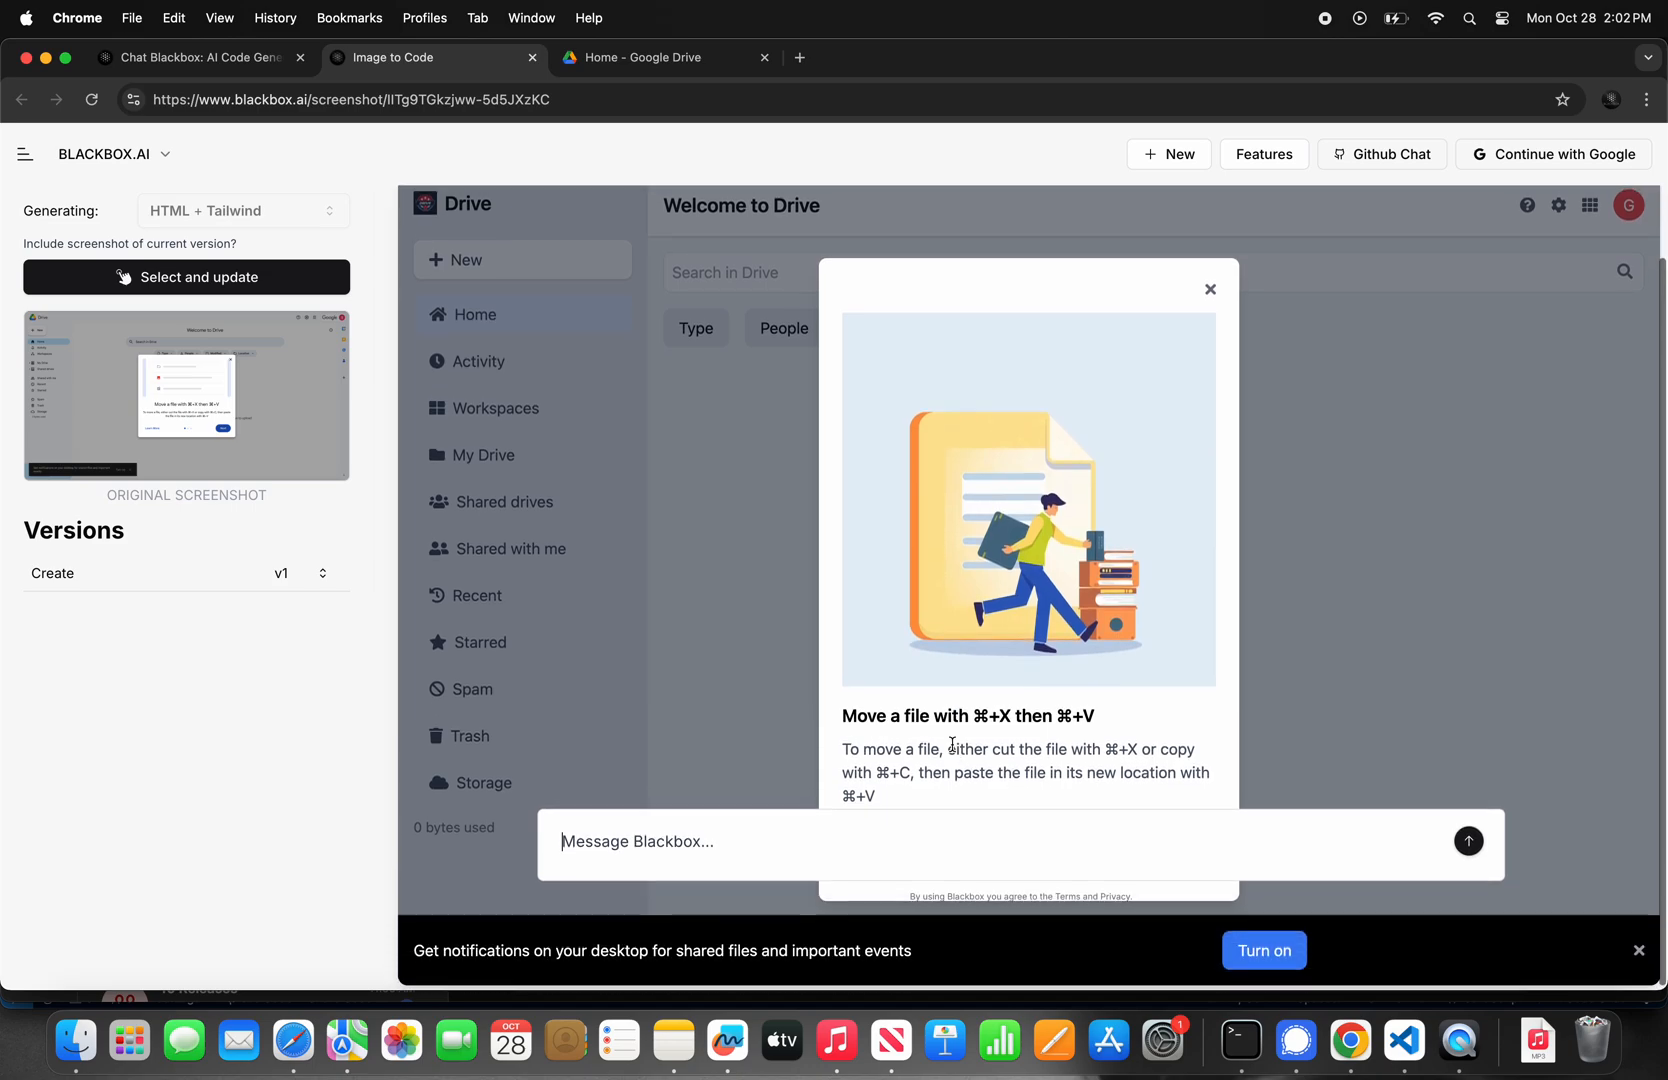
pyautogui.click(1494, 220)
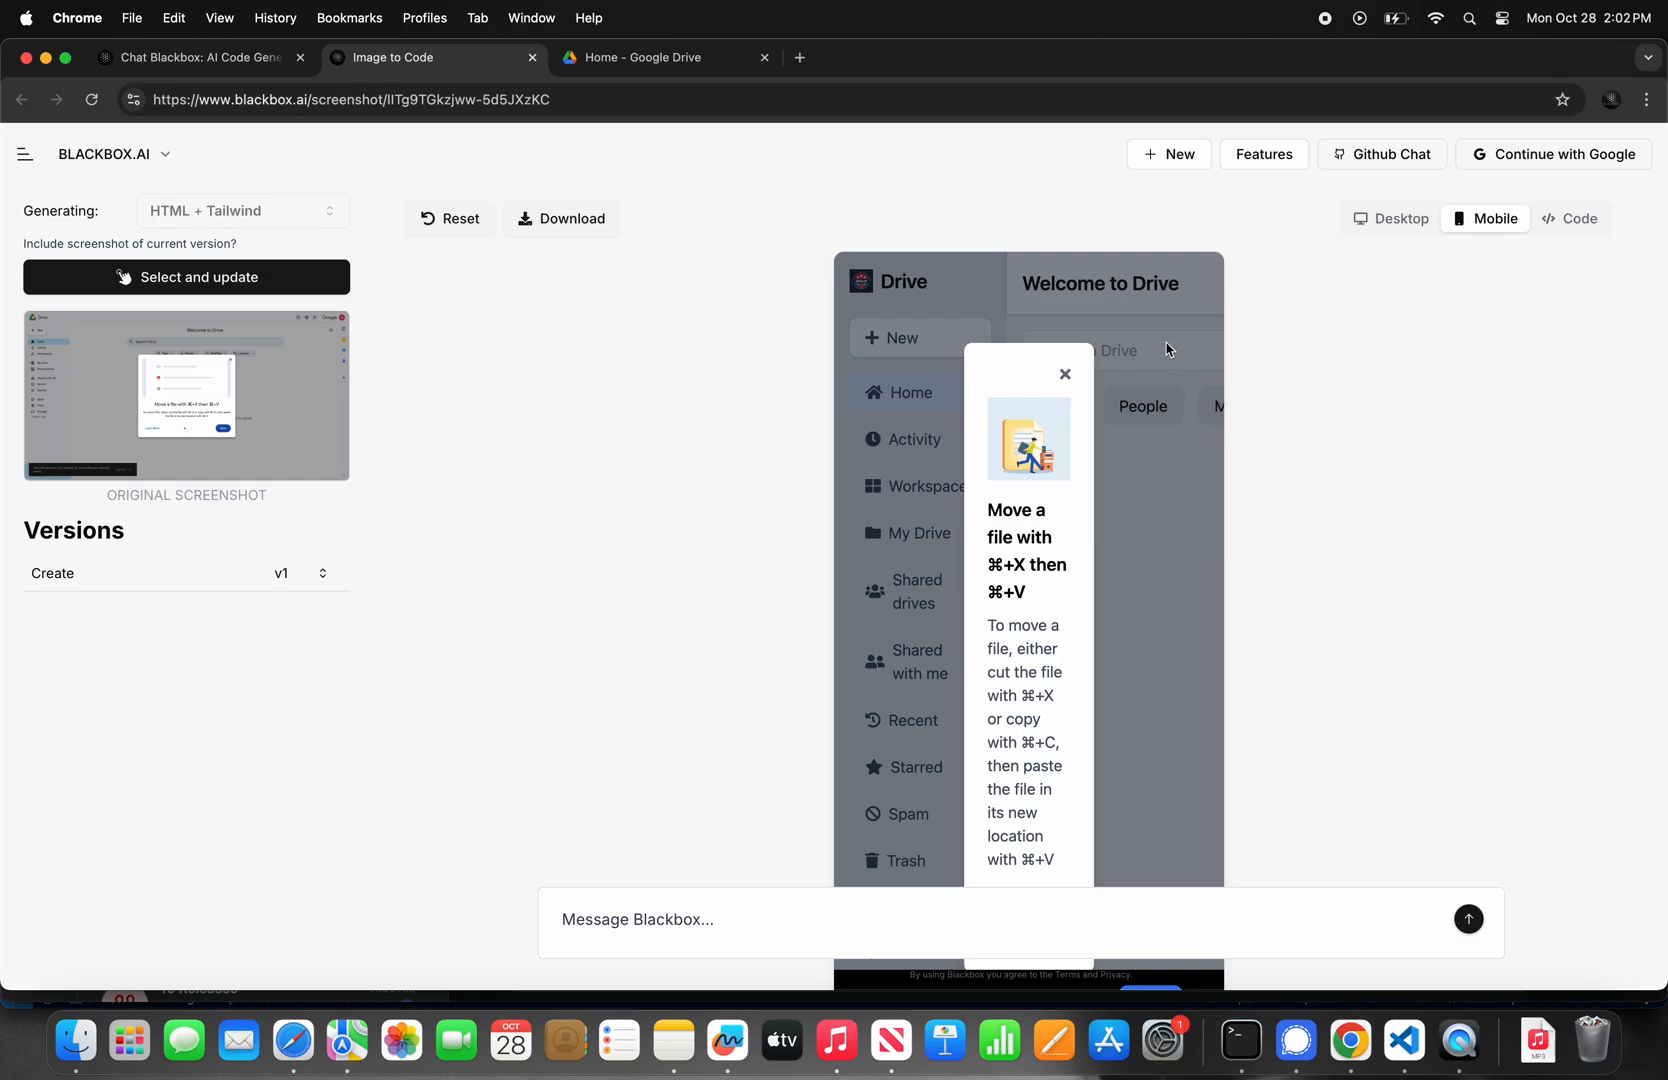
pyautogui.click(1390, 218)
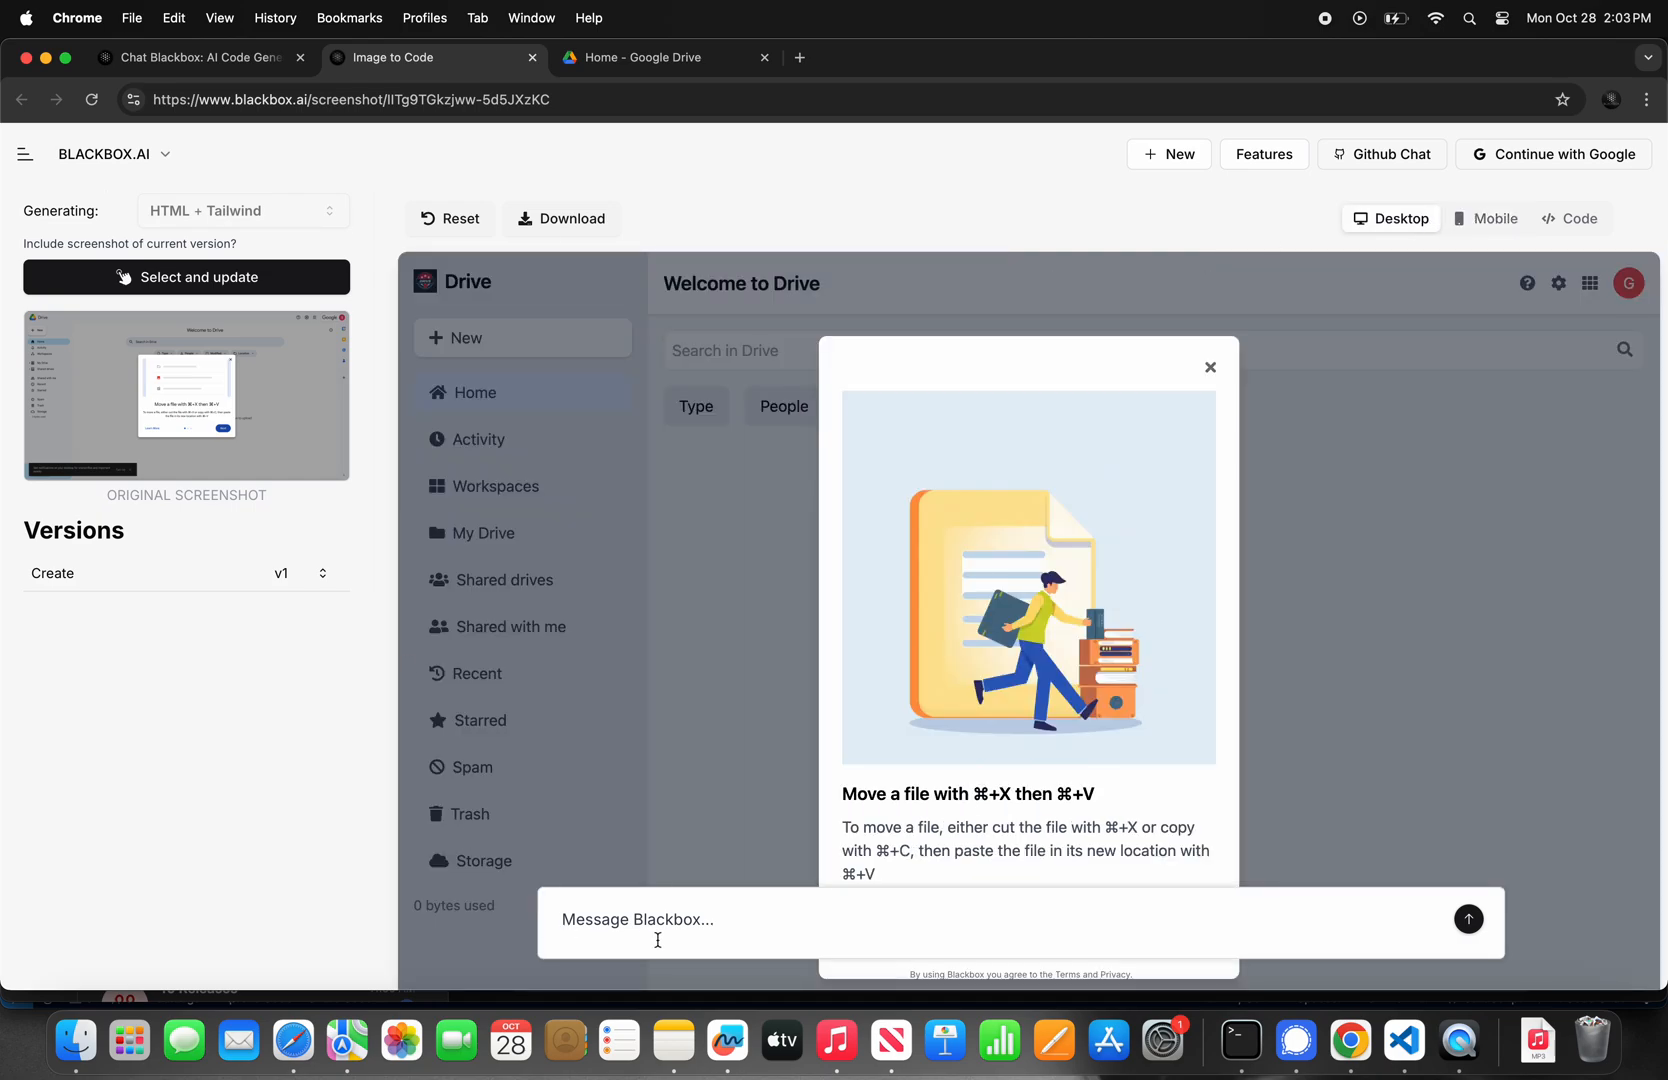
# Step: Request 'make it mobile responsive' to produce v2 and view it in the mobile preview
pyautogui.write('make it mob')
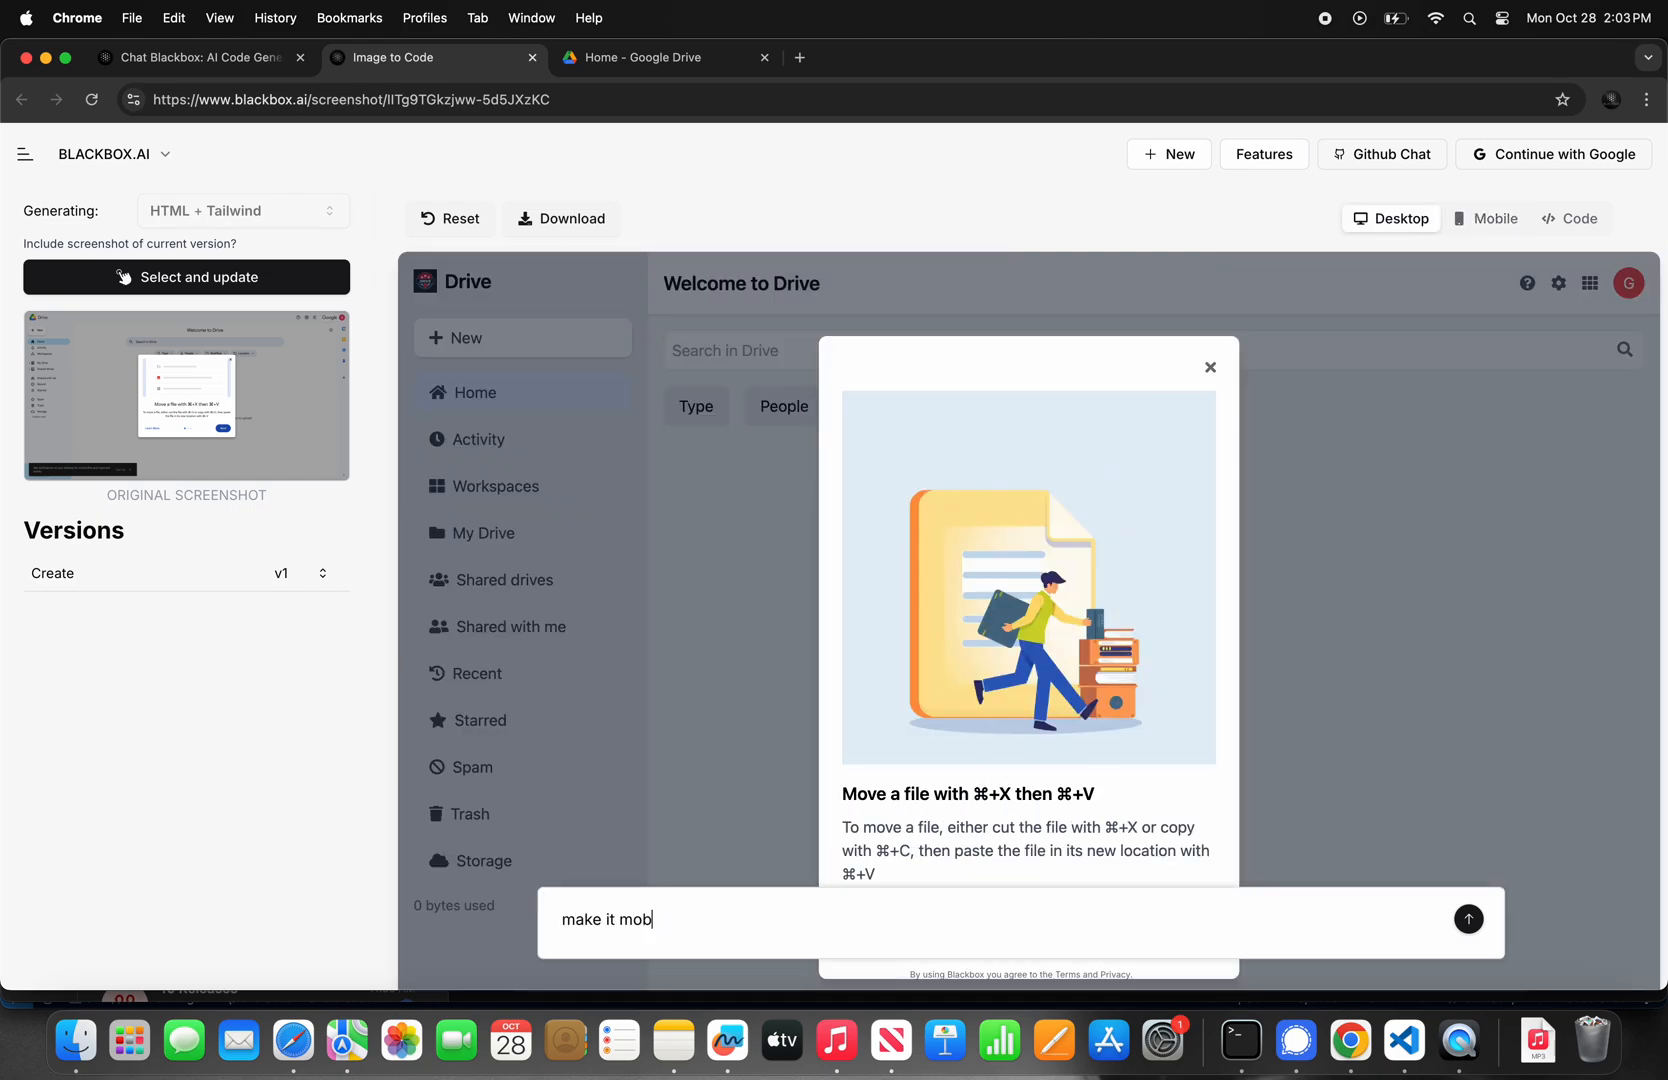
pyautogui.write('ile responsi')
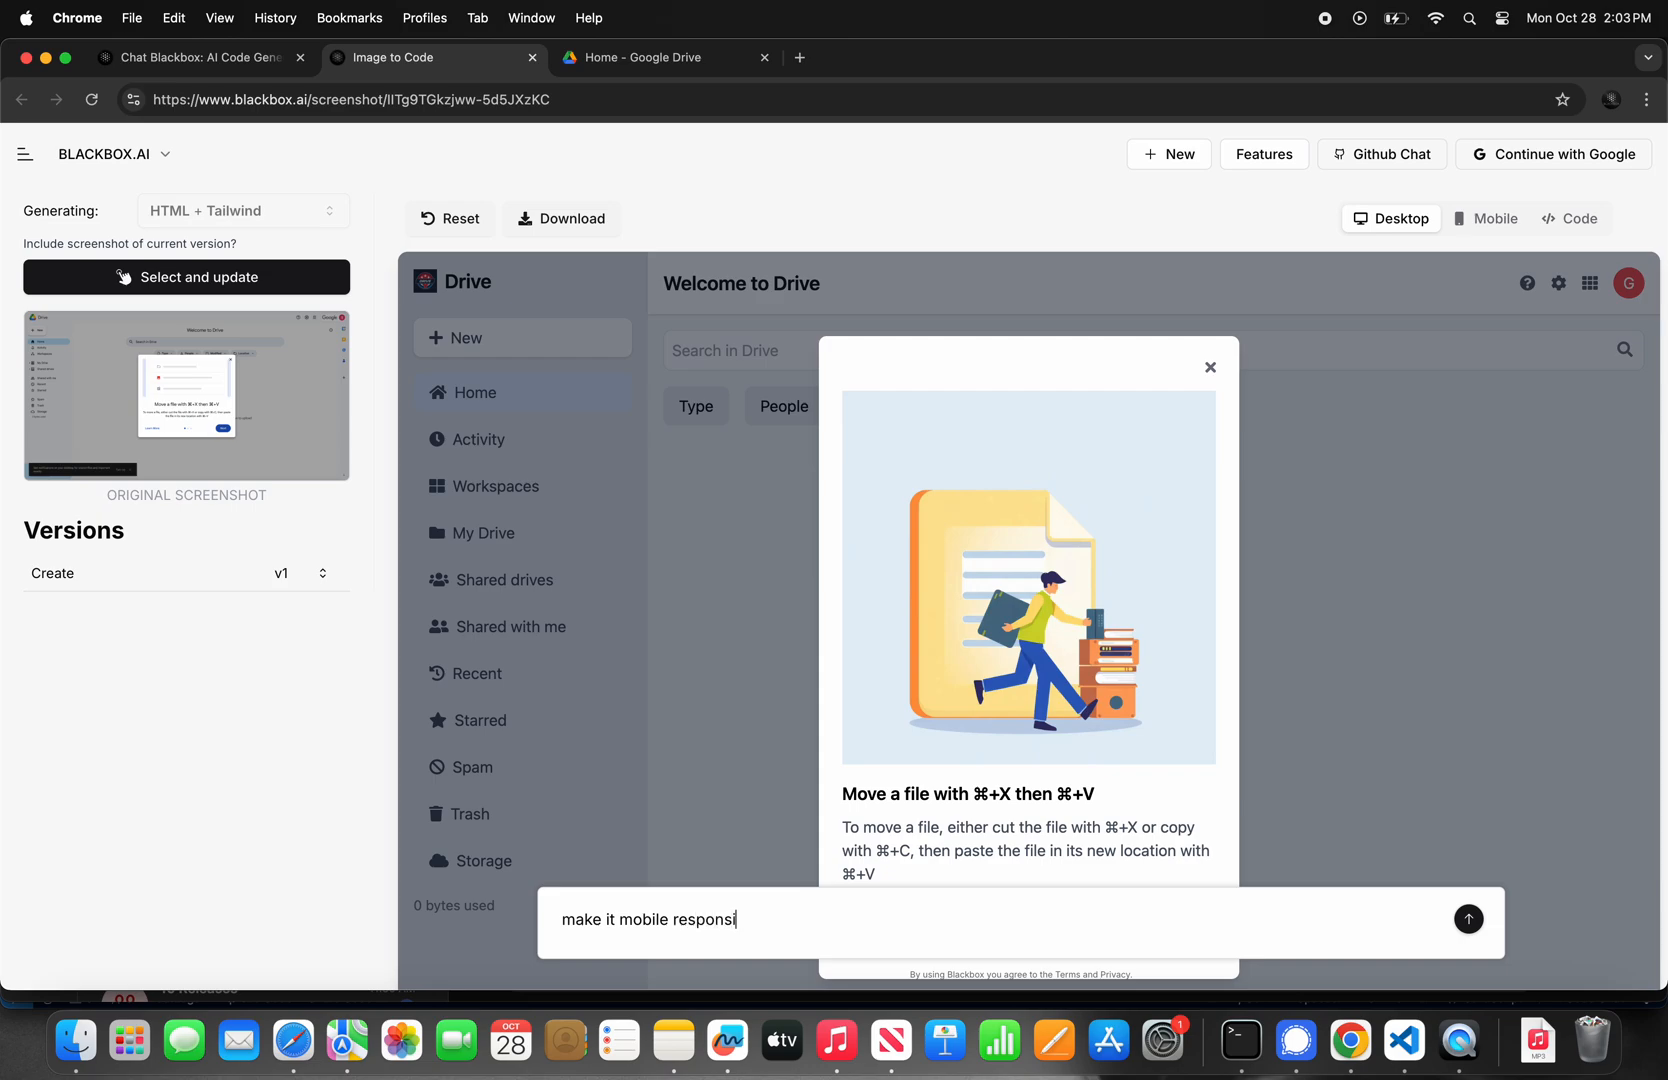
pyautogui.click(1468, 918)
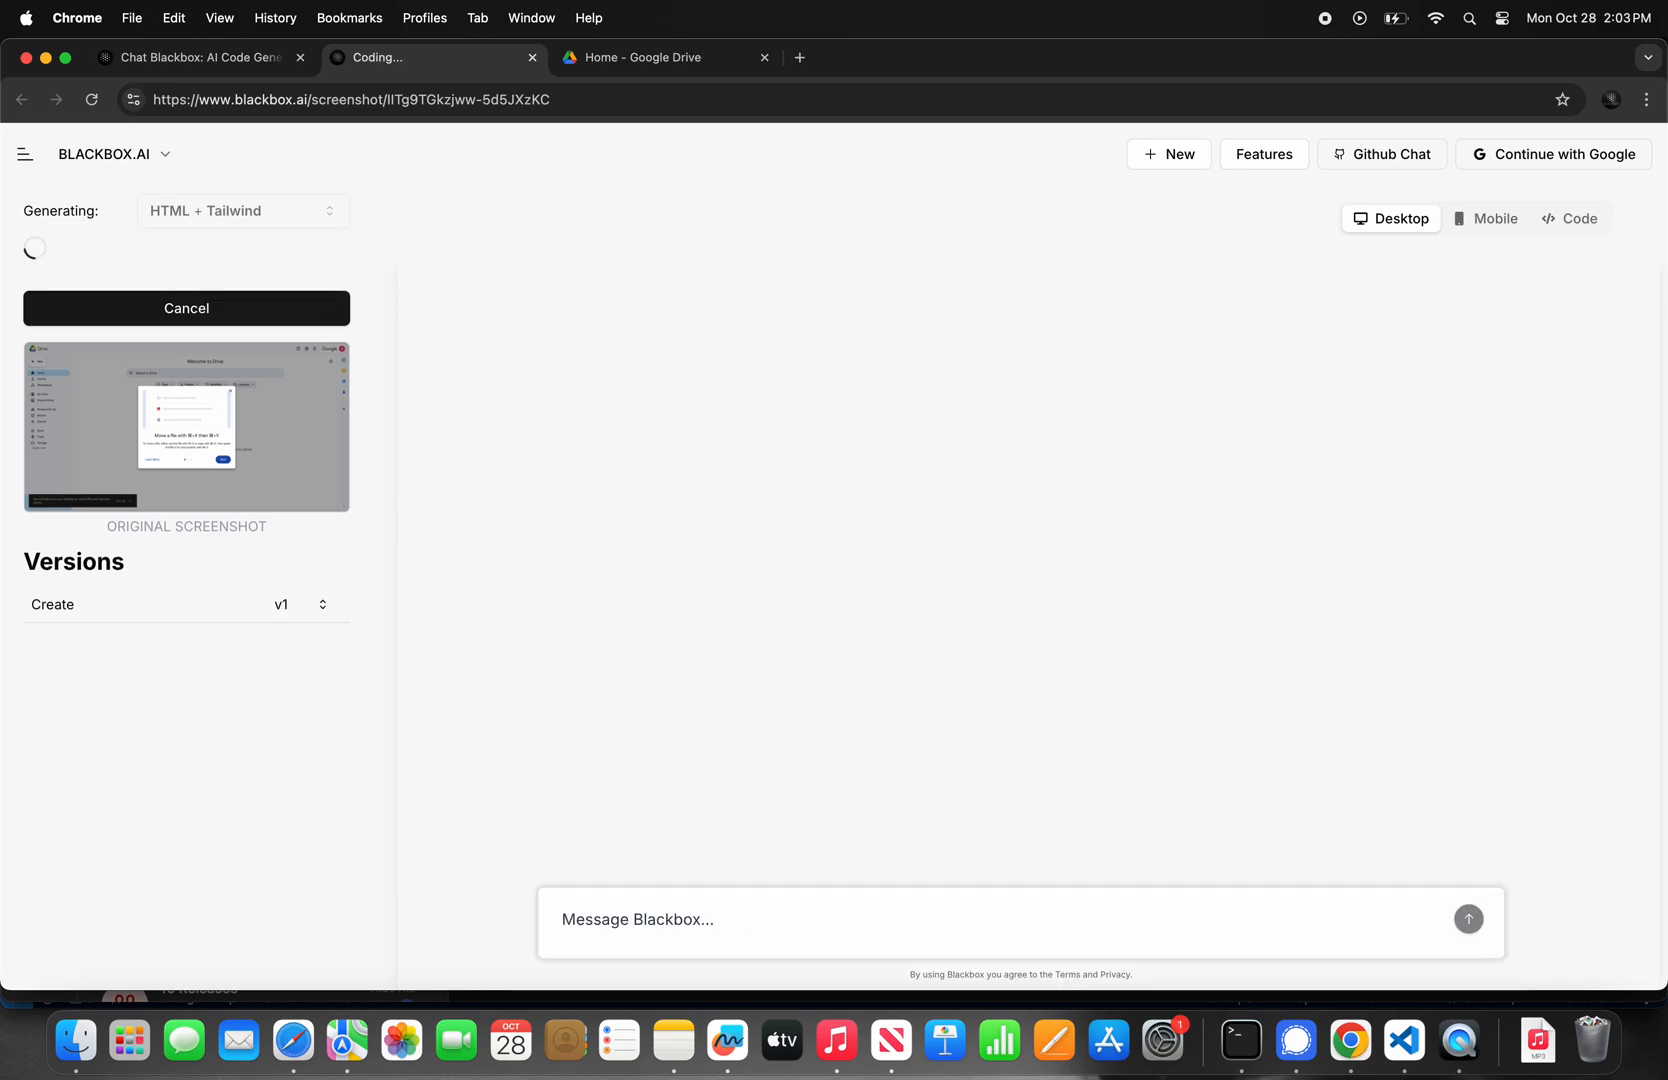
pyautogui.click(1494, 218)
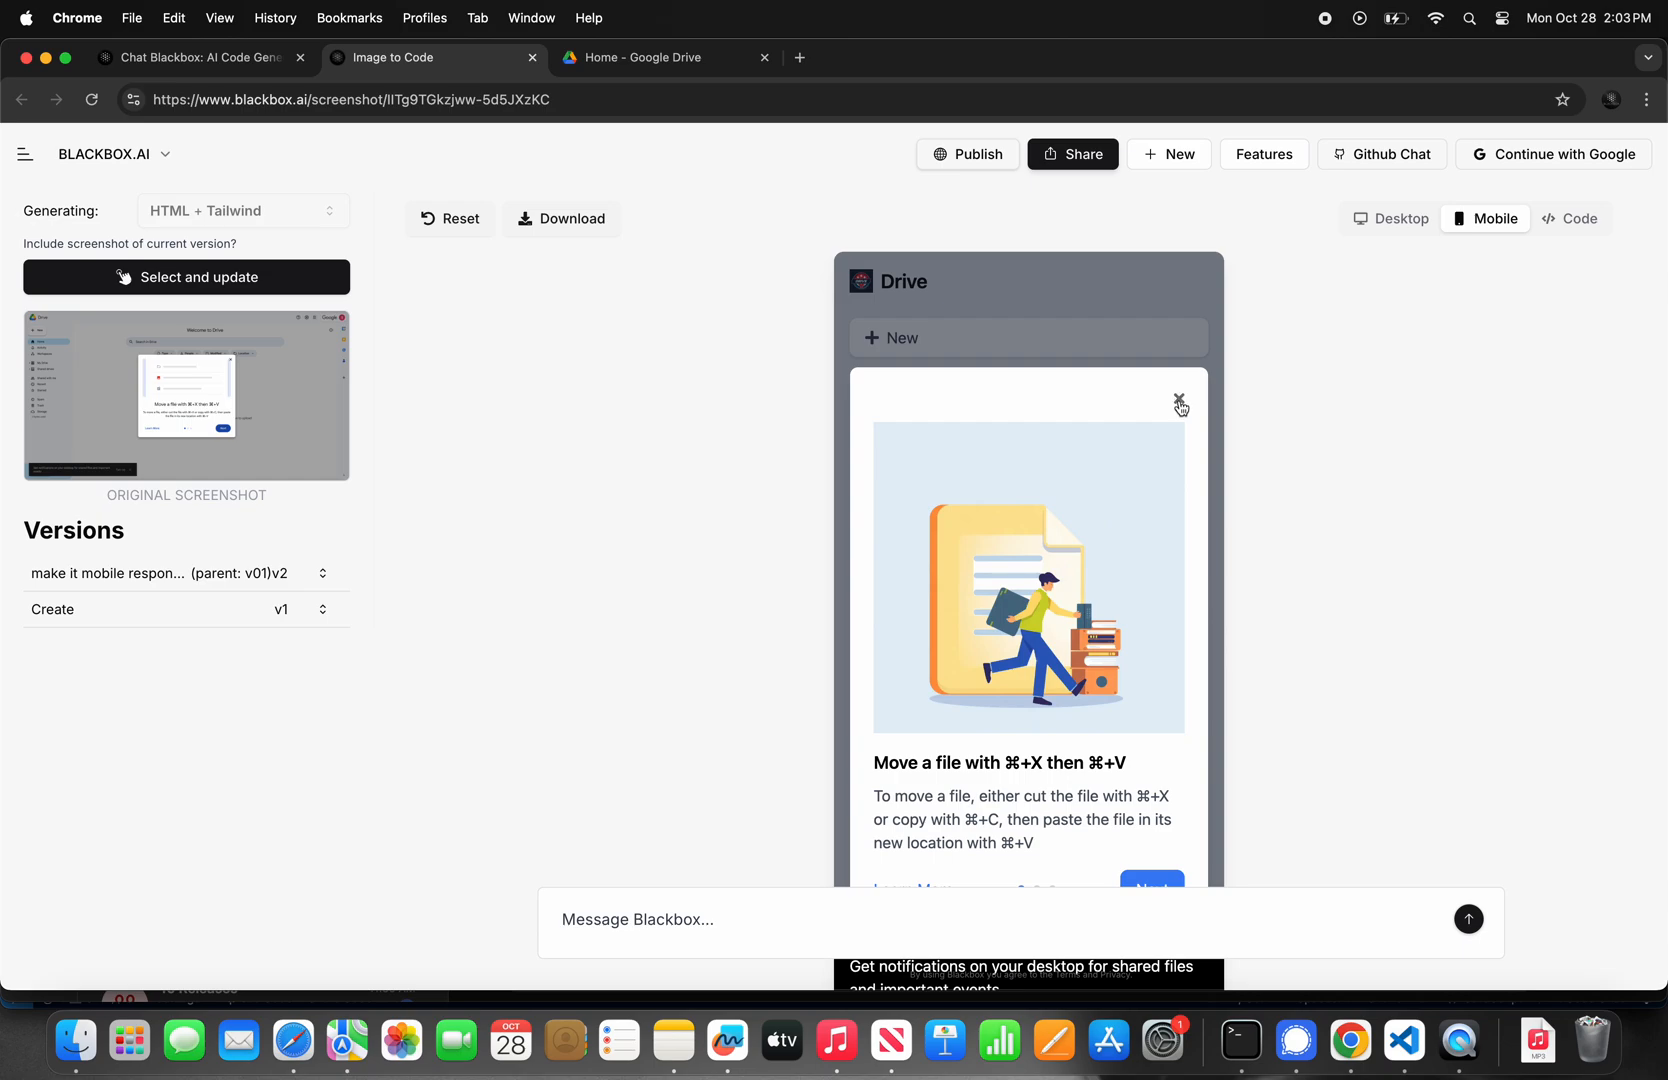
# Step: Start a follow-up message to Blackbox beginning 'when i click'
pyautogui.click(862, 920)
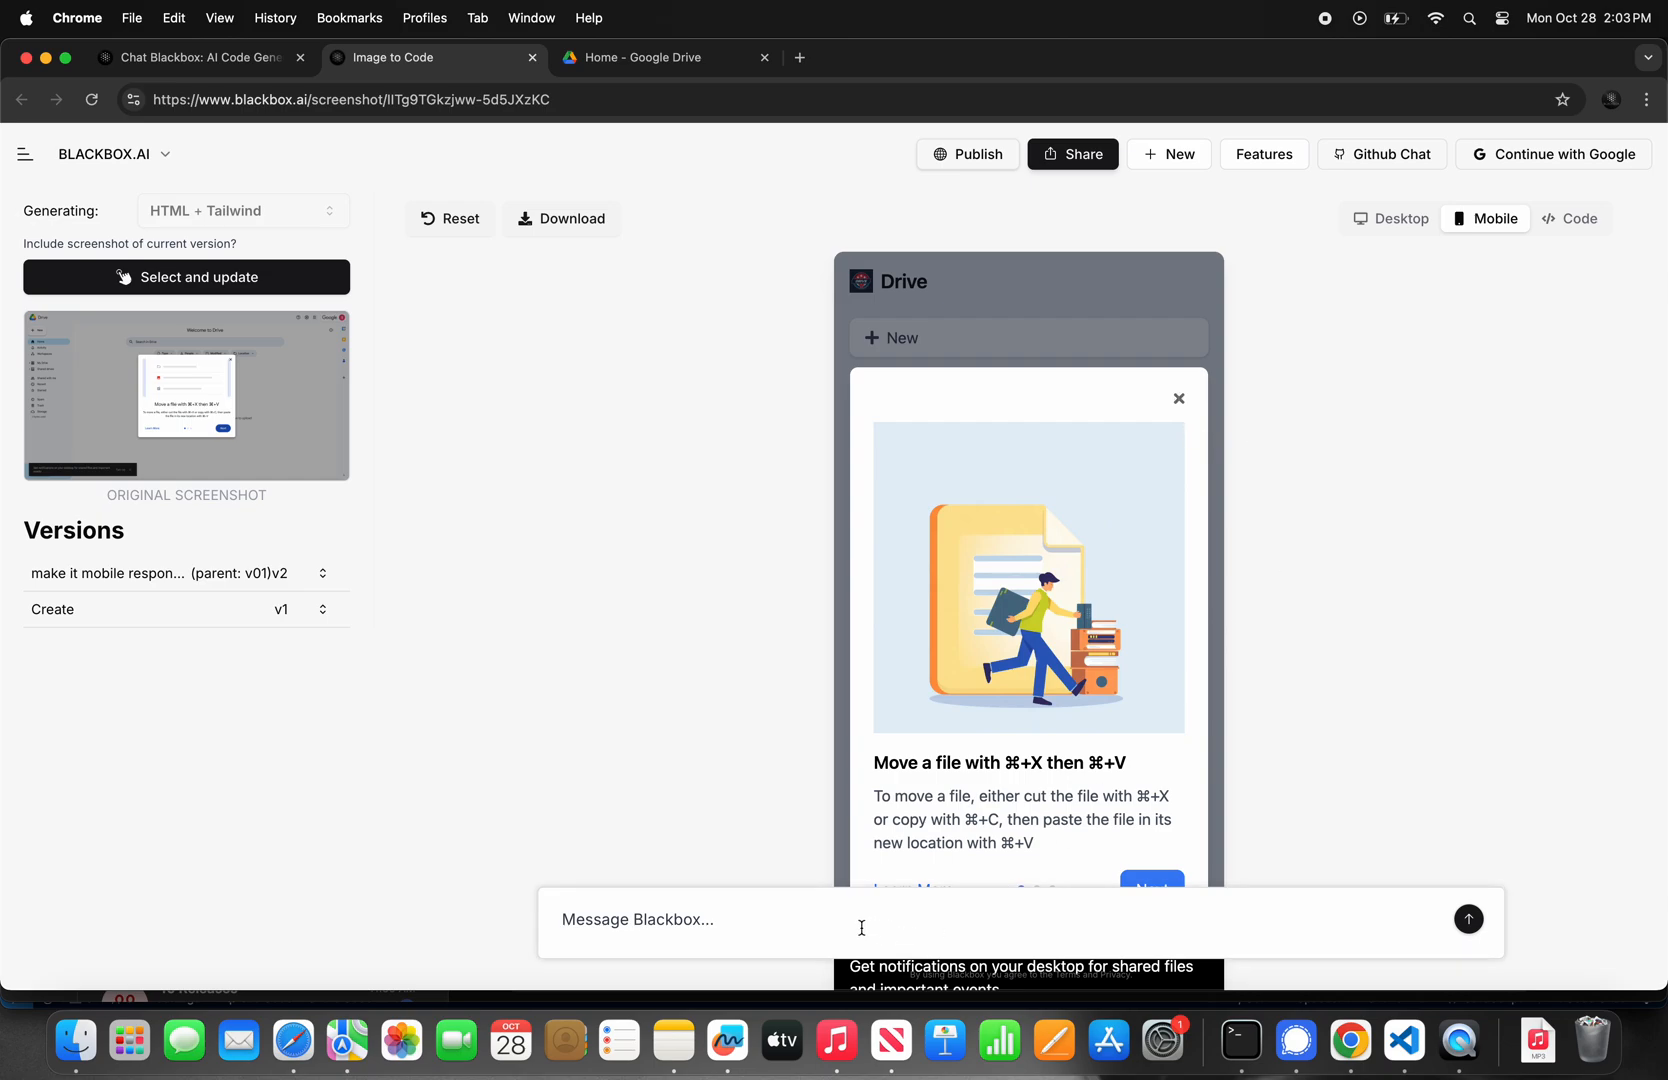
pyautogui.write('when i click')
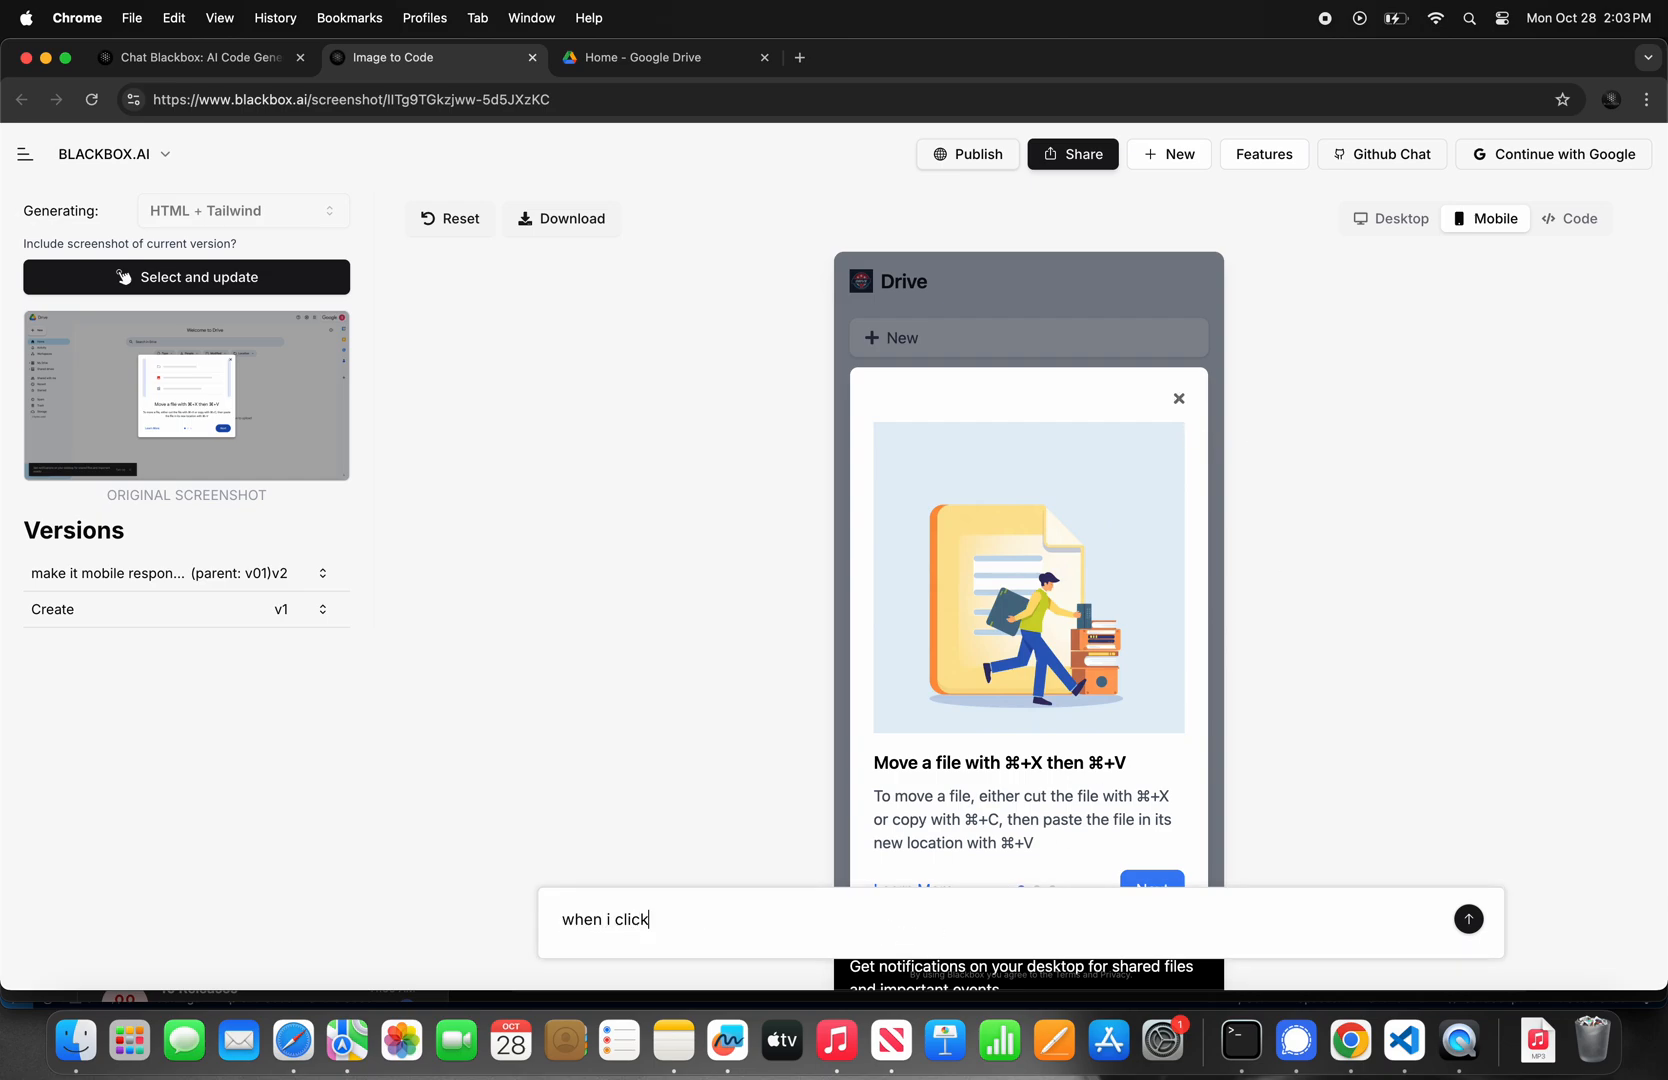